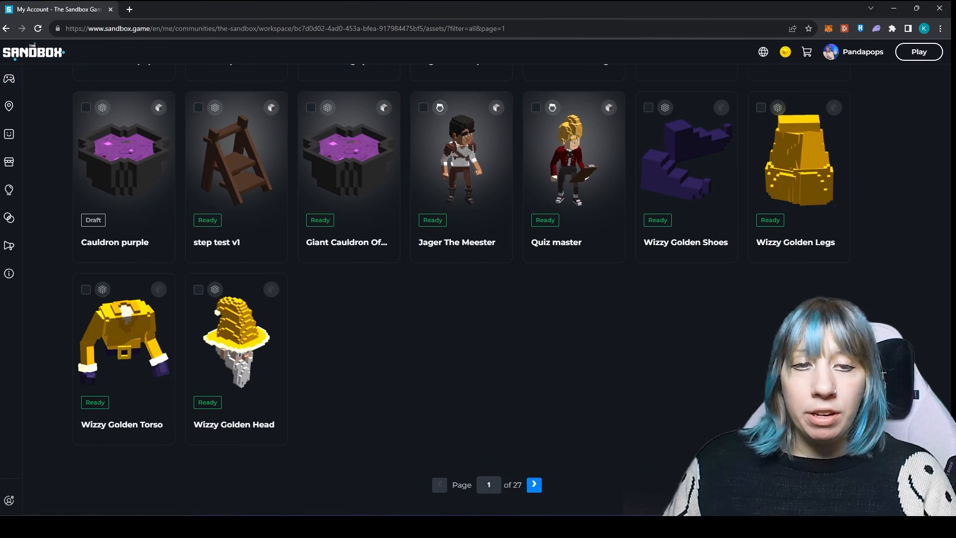
- Scroll the workspace asset list to the page holding the Clown Pandapops card
{"action": "scroll", "scroll_direction": "up", "scroll_amount": 3}
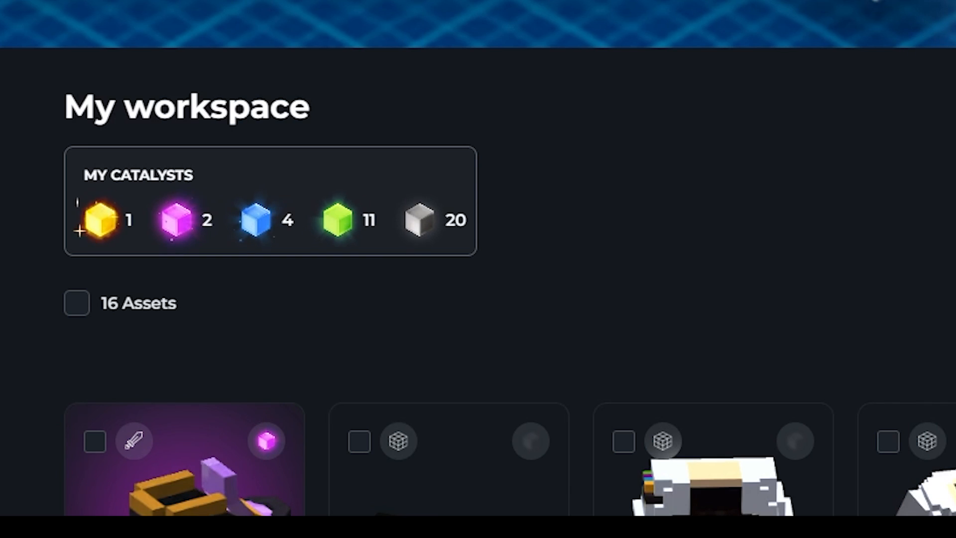
{"action": "scroll", "scroll_direction": "down", "scroll_amount": 3}
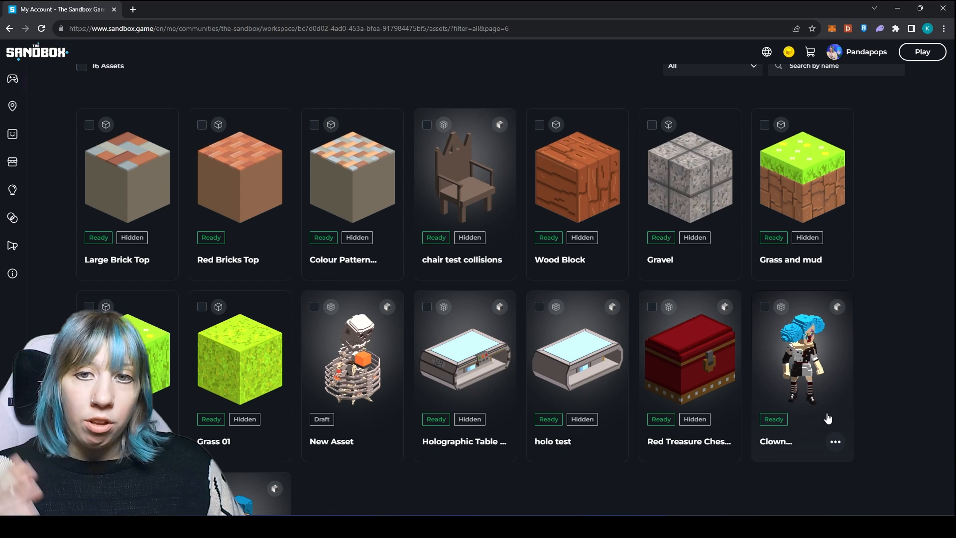
{"action": "mouse_move", "coordinate": [909, 384]}
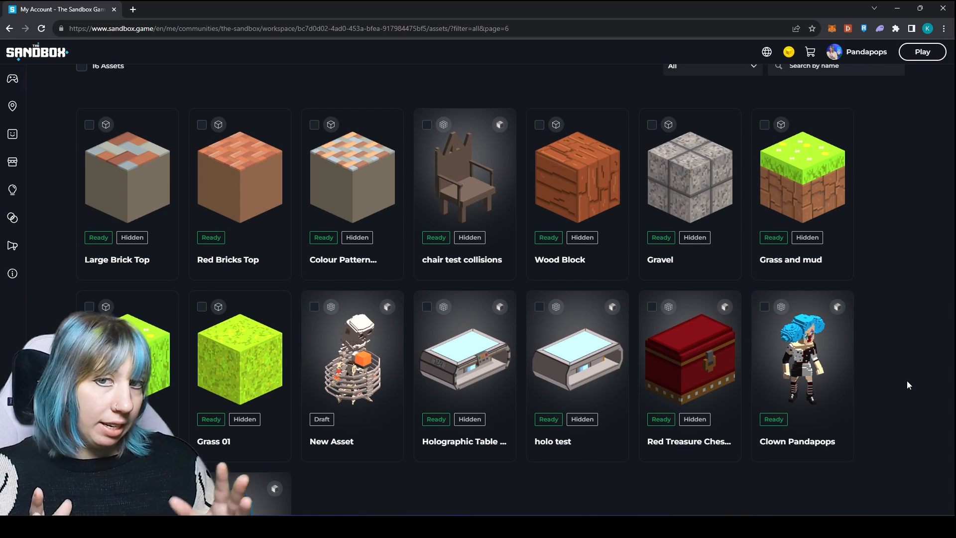
{"action": "mouse_move", "coordinate": [820, 385]}
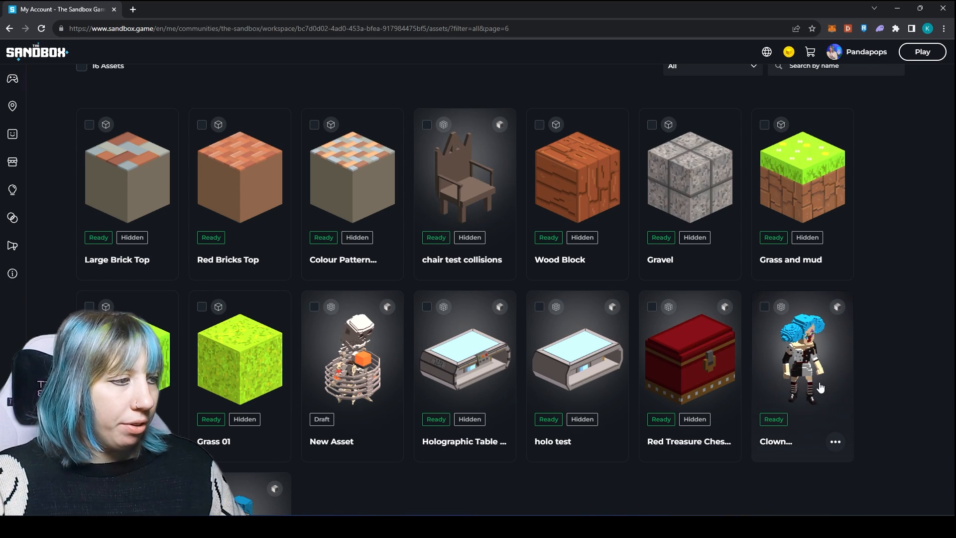
- Show the Clown Pandapops asset details with its prop type, Halloween tags and Common catalyst
{"action": "left_click", "coordinate": [802, 356]}
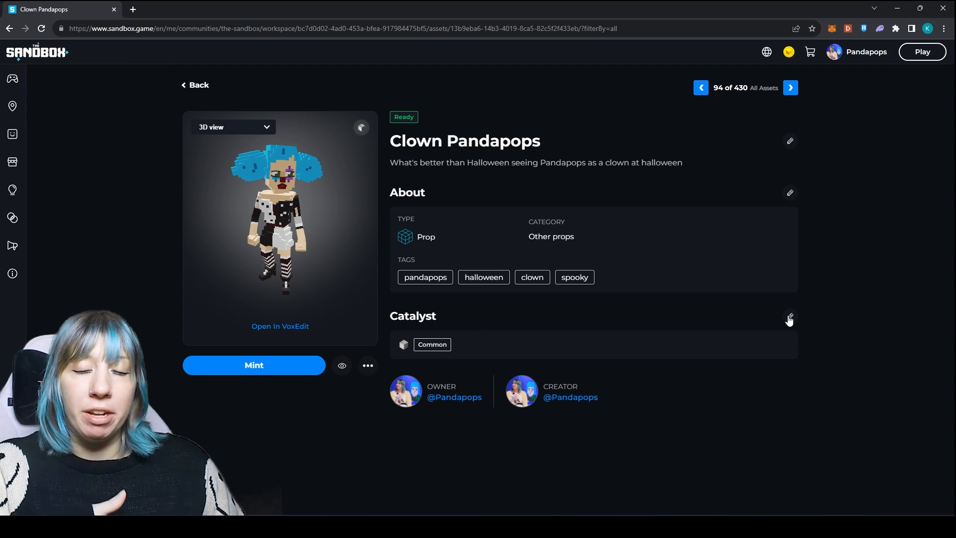
{"action": "mouse_move", "coordinate": [790, 322]}
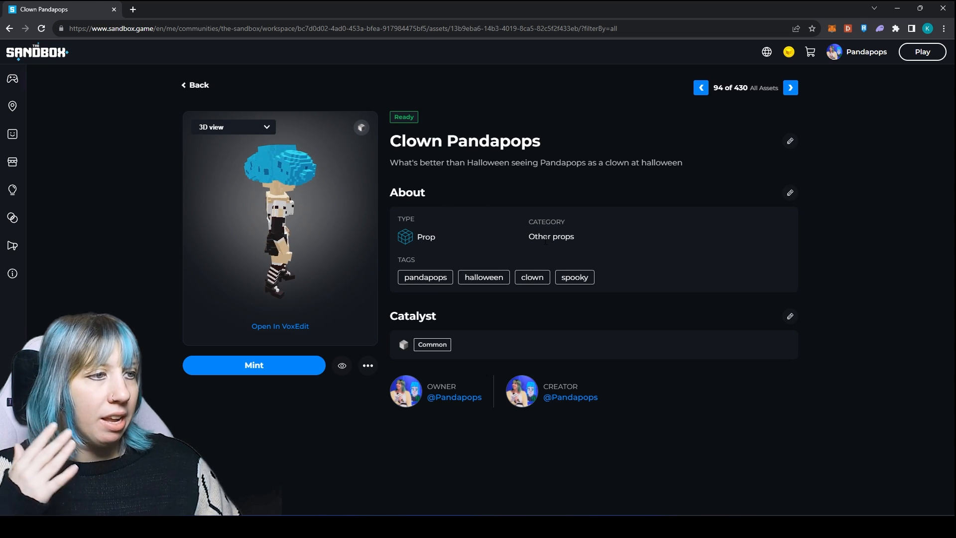
{"action": "left_click", "coordinate": [790, 192]}
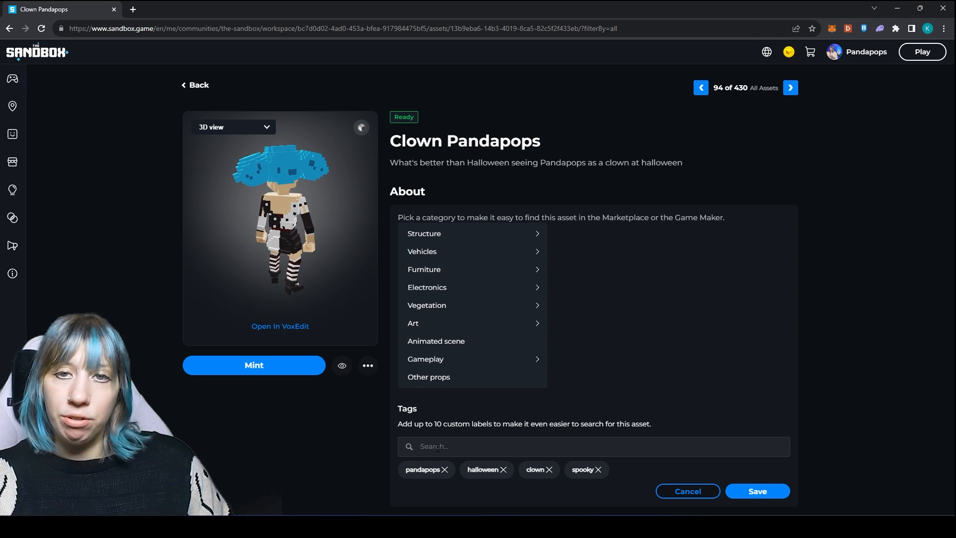
{"action": "left_click", "coordinate": [757, 491]}
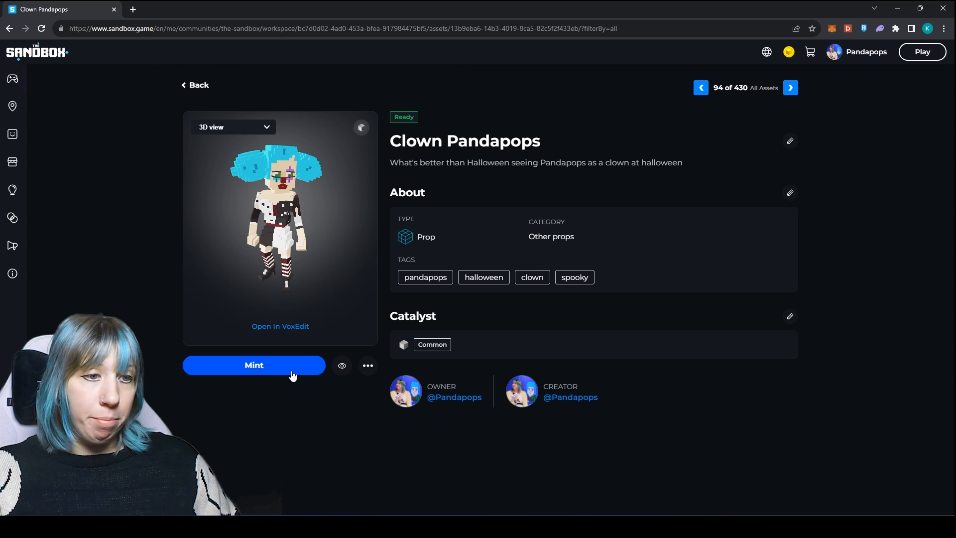
- Mint 11 Common copies of Clown Pandapops and sign the request in MetaMask
{"action": "left_click", "coordinate": [254, 365]}
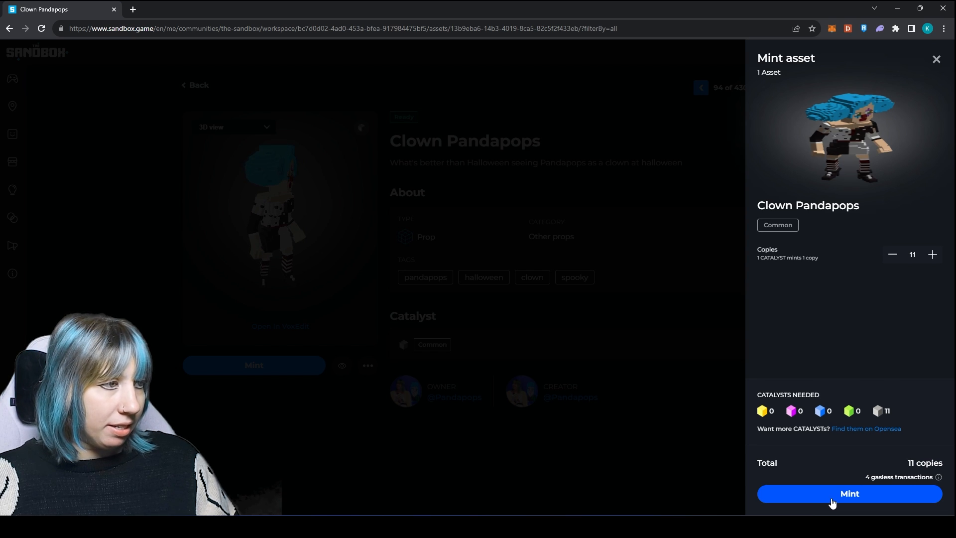
{"action": "left_click", "coordinate": [849, 493]}
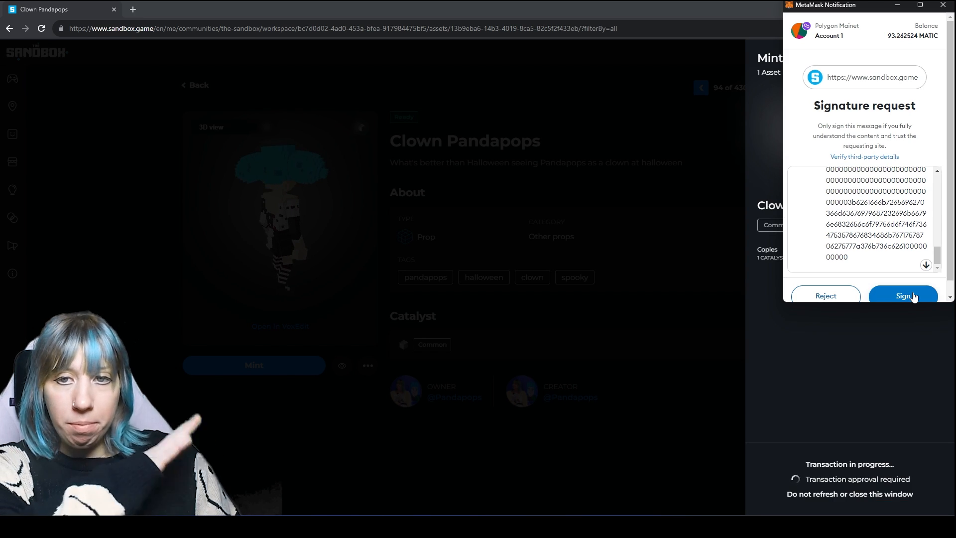
{"action": "left_click", "coordinate": [903, 296]}
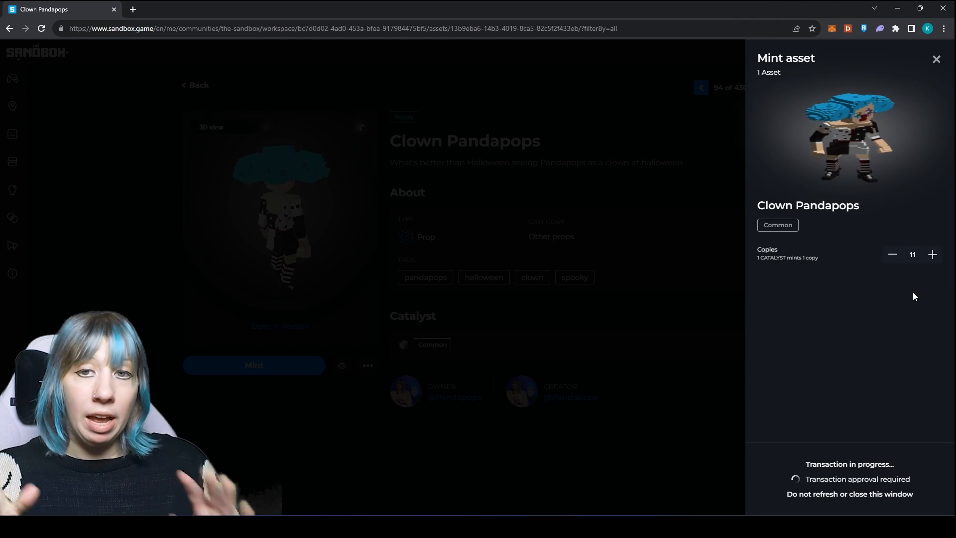